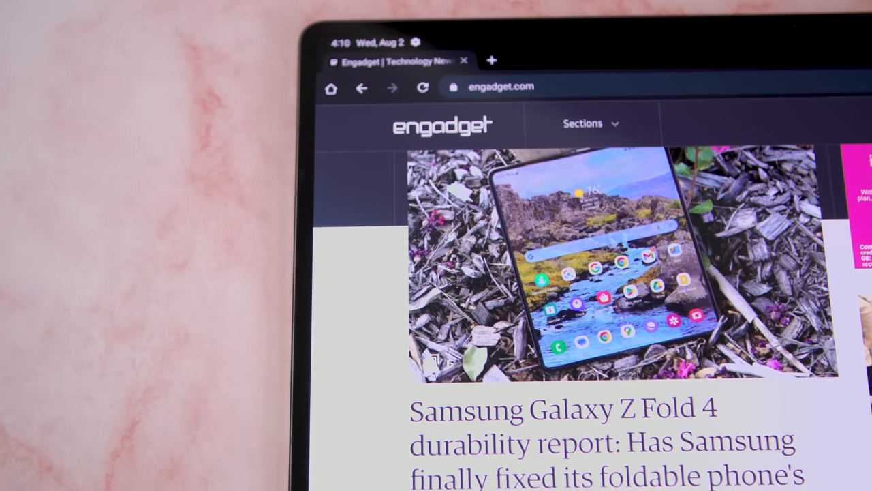
Step: Scroll down the Engadget page to read the Galaxy Z Fold 4 durability report
scroll(down, 3)
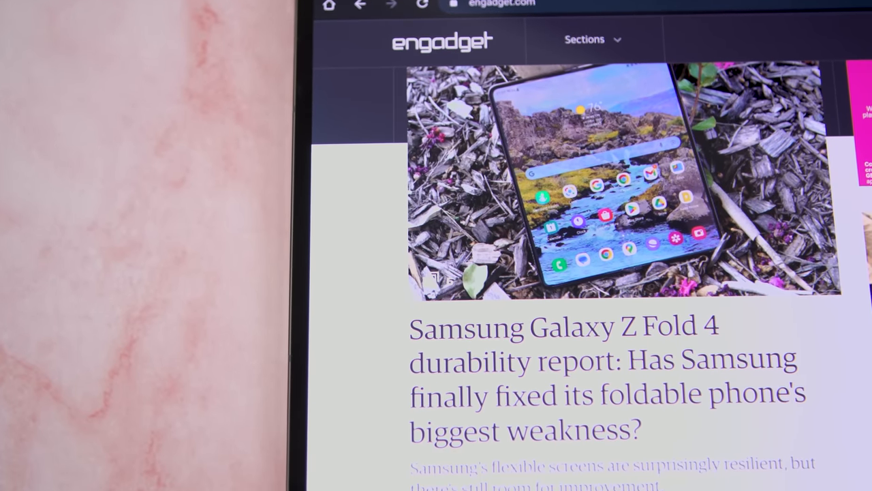
scroll(down, 3)
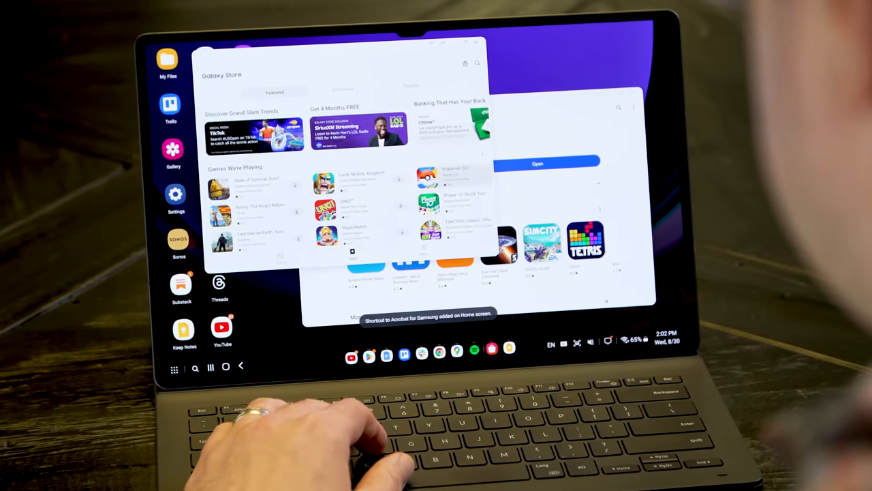
Step: Launch Galaxy Store from the DeX taskbar so its window sits on the desktop
click(431, 182)
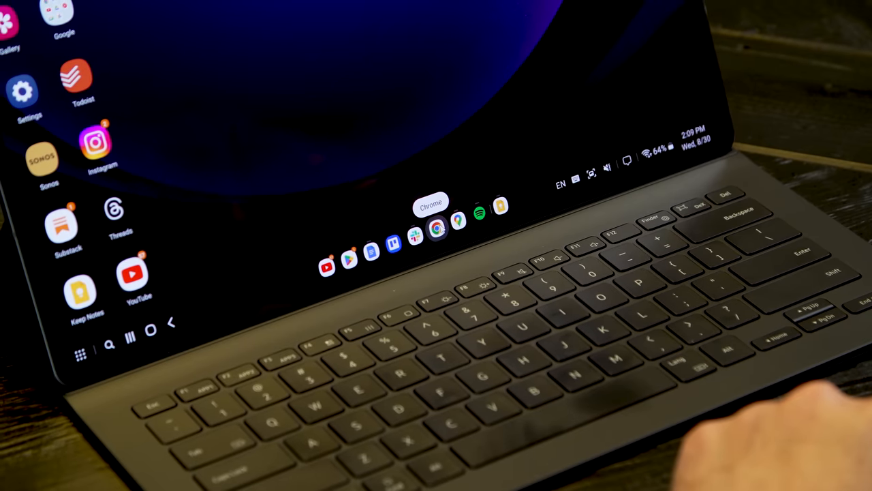
Step: Launch Chrome from the DeX taskbar and switch to the team chat web app tab
click(436, 228)
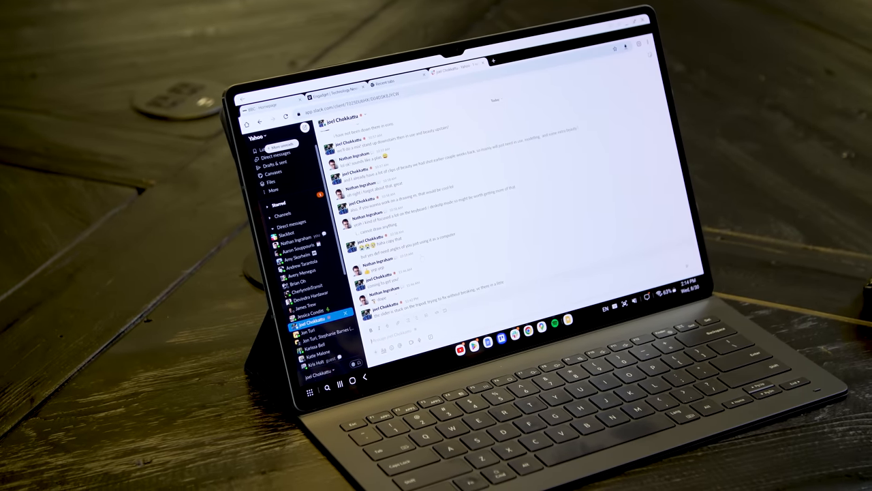
click(295, 239)
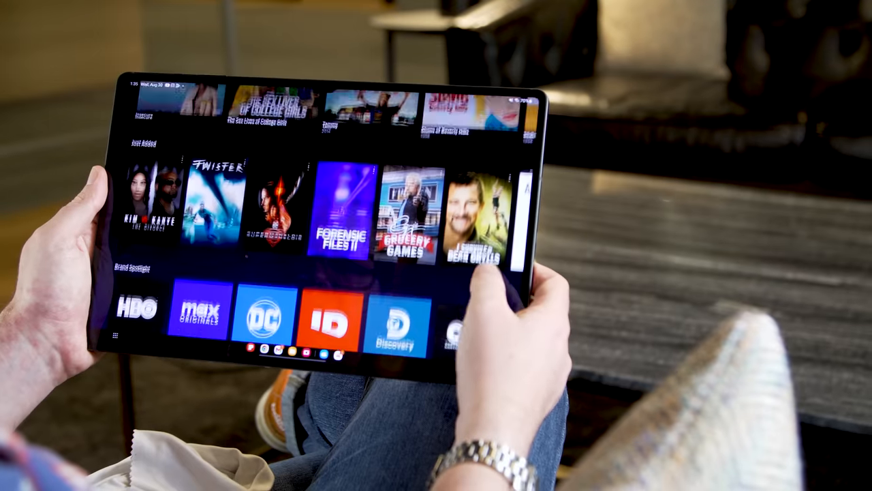
Step: Scroll the streaming catalogue past Brand Spotlight to the HBO Highlights and back-to-school rows
scroll(down, 3)
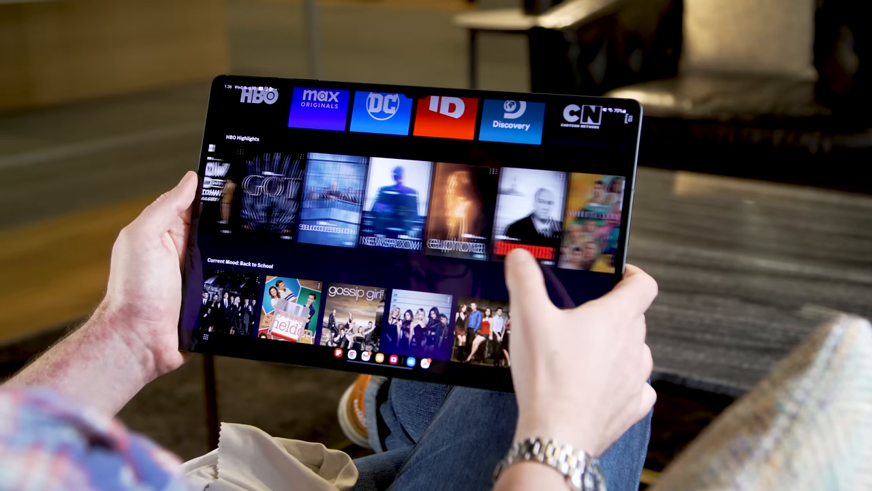
scroll(down, 3)
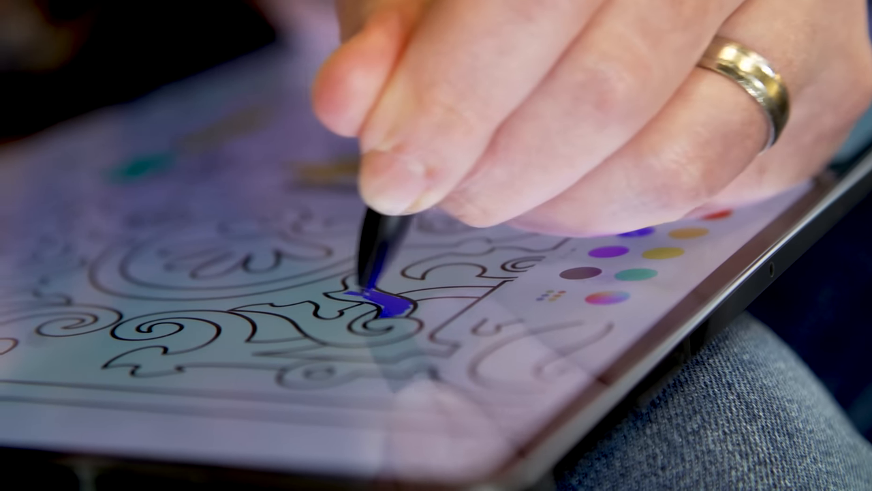
Step: Colour a section of the swirly pattern blue with the S Pen
drag(382, 300, 379, 293)
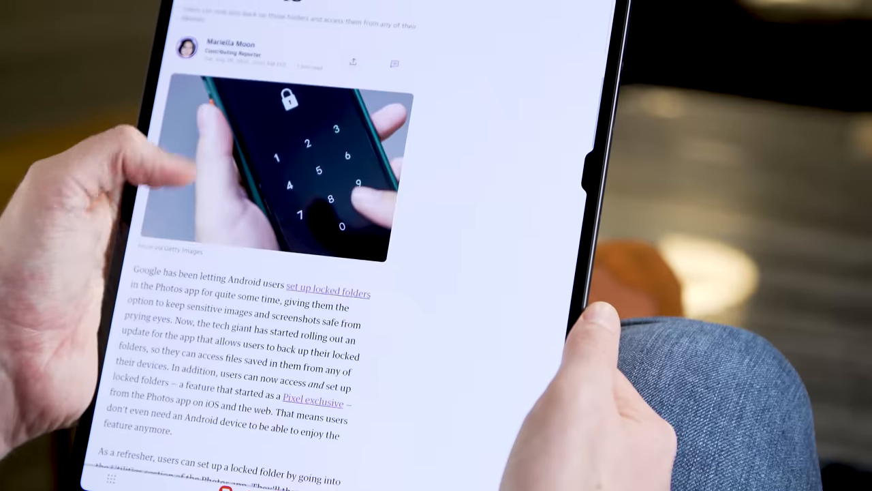
Step: Scroll down the Locked Folders in Photos article to its backup section
scroll(down, 3)
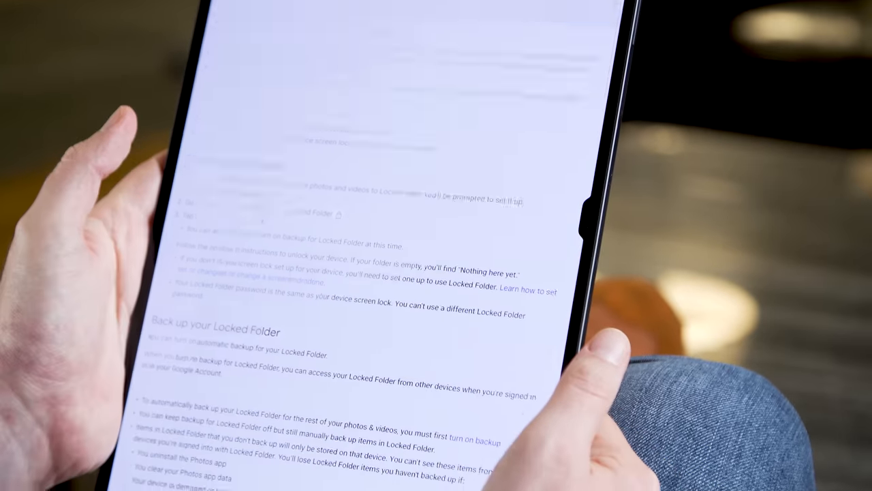